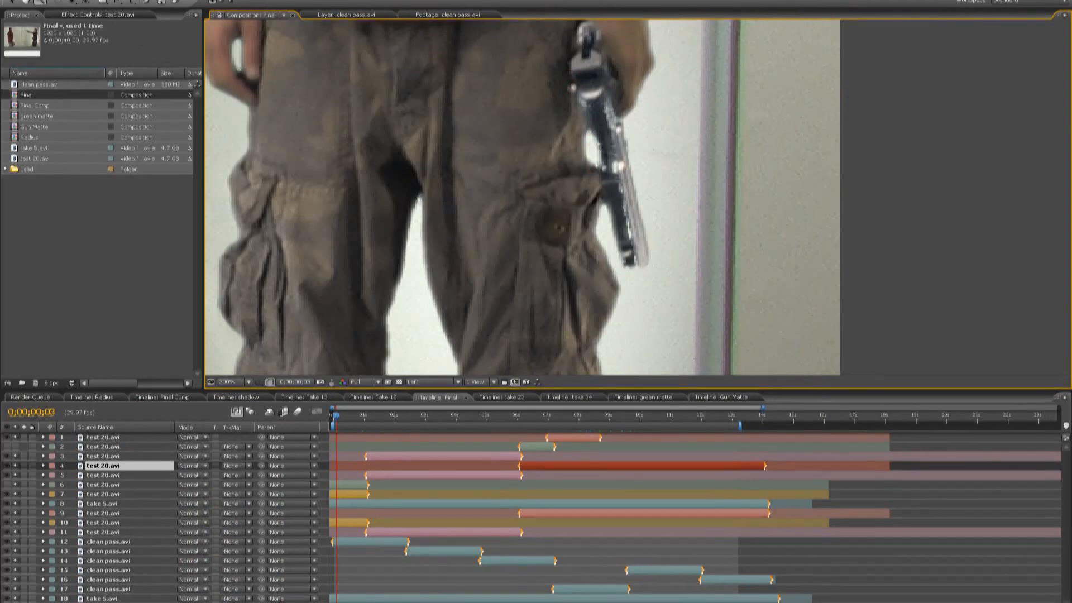
View the green matte precomp, then show layer 7's keying effects at frame 24 in Final.
{"action": "left_click", "coordinate": [103, 484]}
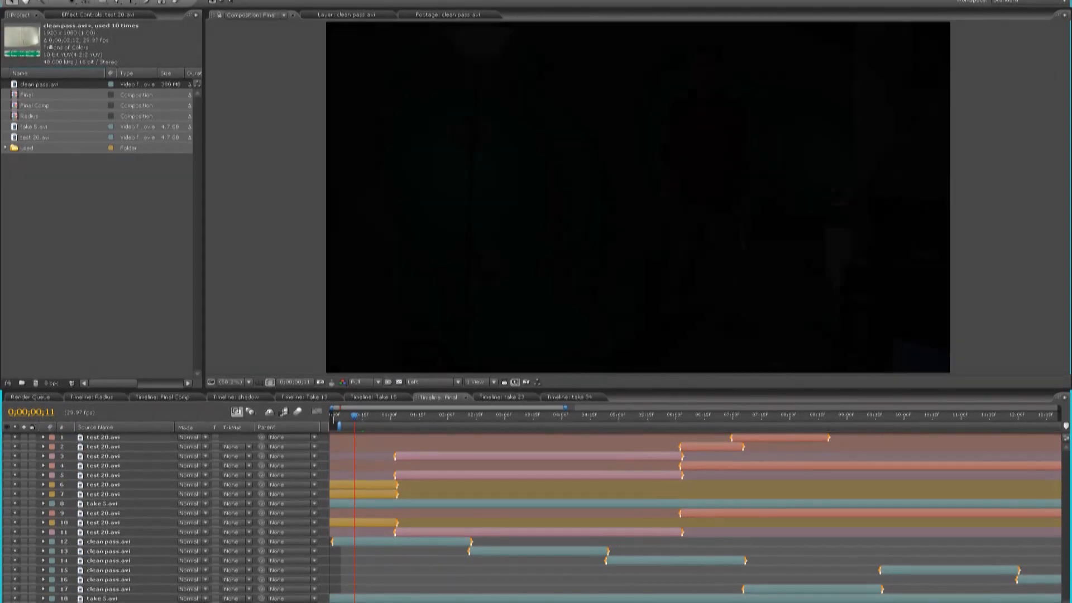
{"action": "left_click", "coordinate": [647, 396]}
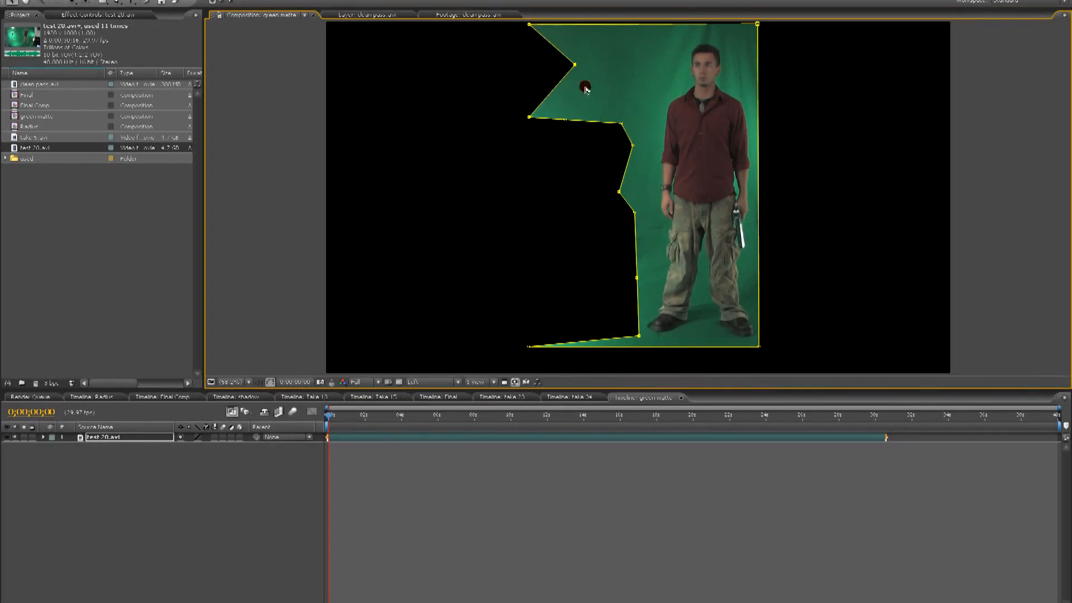
{"action": "left_click", "coordinate": [441, 397]}
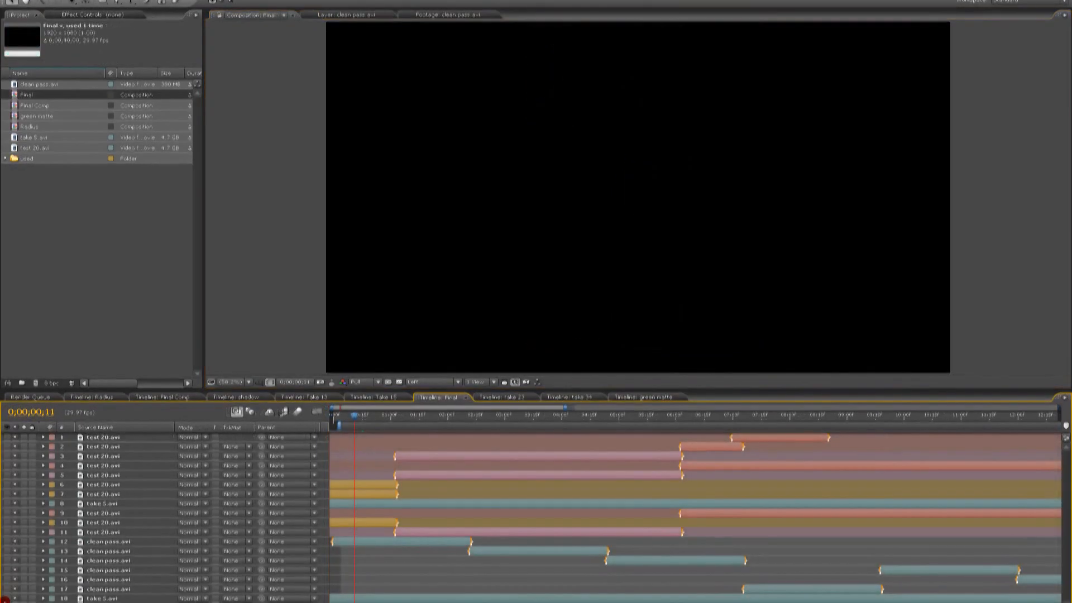
{"action": "left_click", "coordinate": [380, 417]}
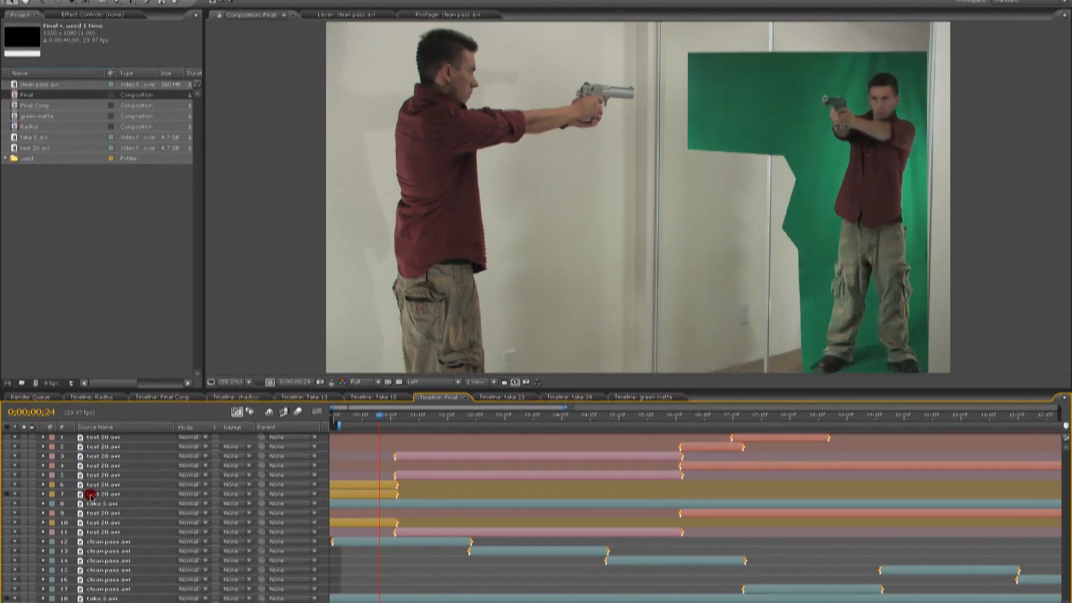
{"action": "left_click", "coordinate": [103, 494]}
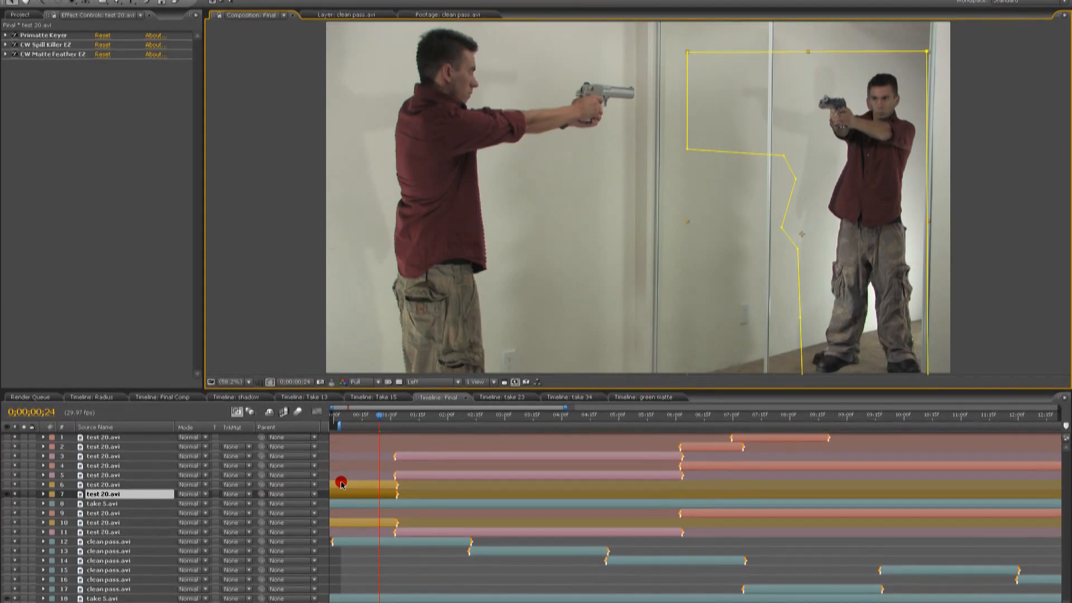
Open clean pass.avi (layer 12) in the Layer panel with its four-point mirror mask.
{"action": "left_click", "coordinate": [106, 542]}
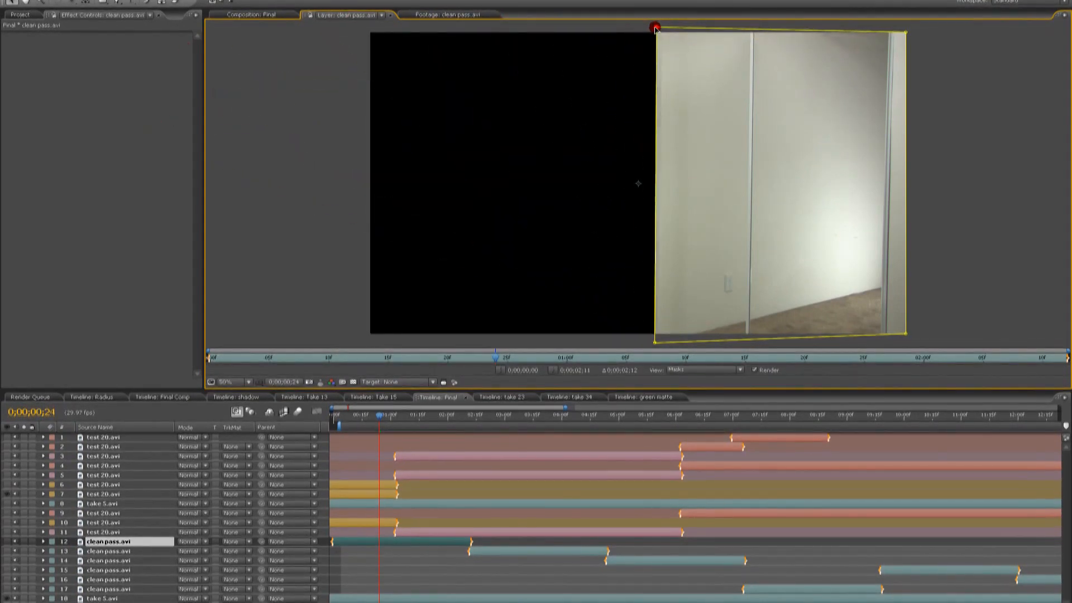
In the Final comp, show test 20.avi layer 10's keying and Radial Shadow effects.
{"action": "left_click", "coordinate": [250, 15]}
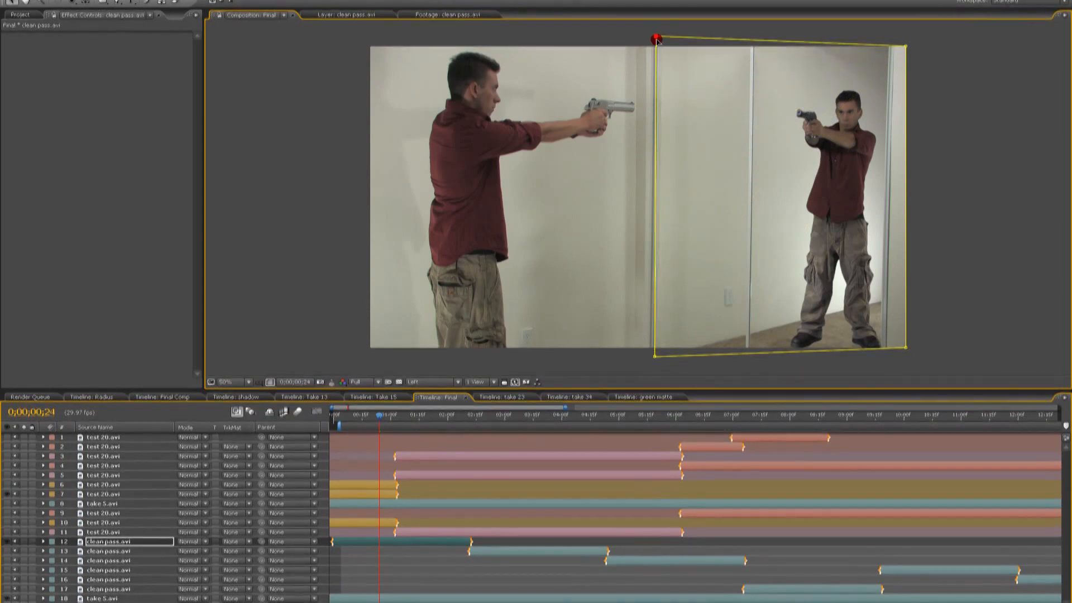
{"action": "left_click", "coordinate": [228, 382]}
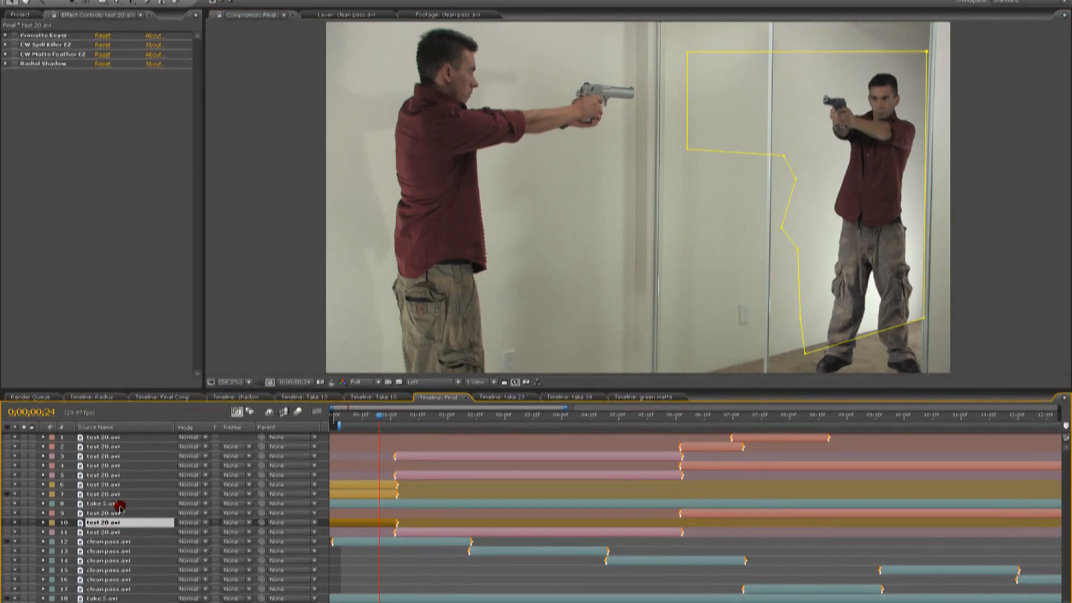
{"action": "left_click", "coordinate": [106, 503]}
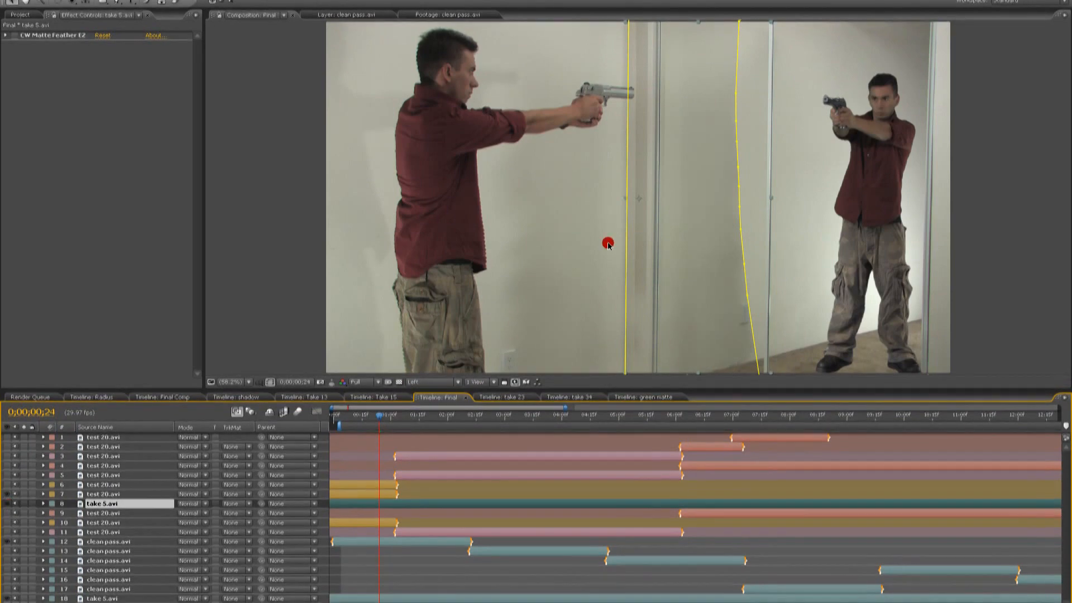
{"action": "mouse_move", "coordinate": [723, 76]}
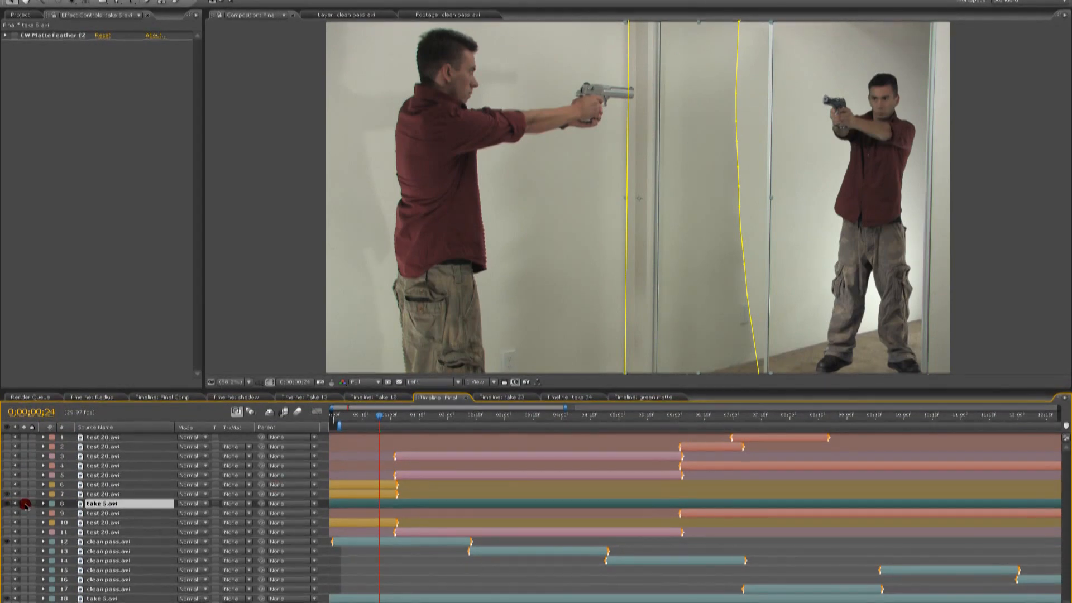
{"action": "left_click", "coordinate": [49, 503]}
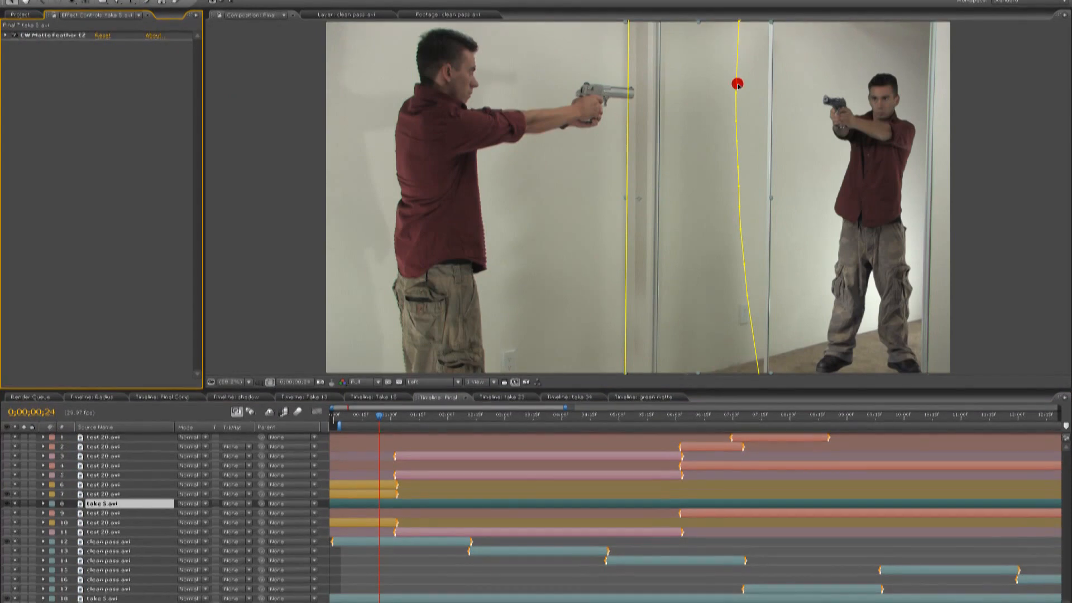
{"action": "left_click", "coordinate": [104, 522]}
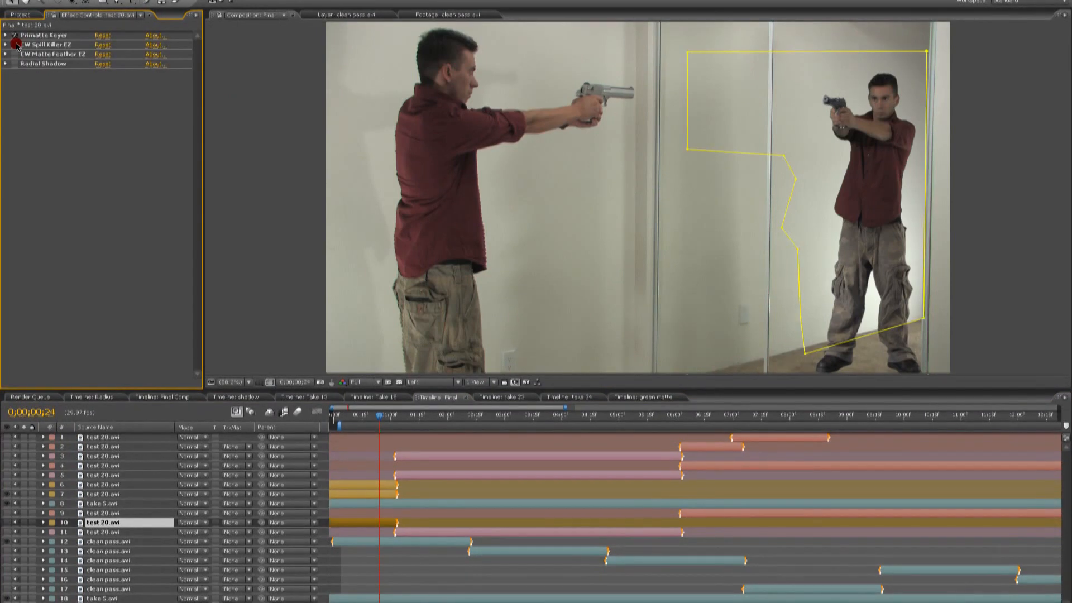
Toggle the keyer off, inspect Radial Shadow's Shadow Color, then collapse Radial Shadow.
{"action": "left_click", "coordinate": [11, 36]}
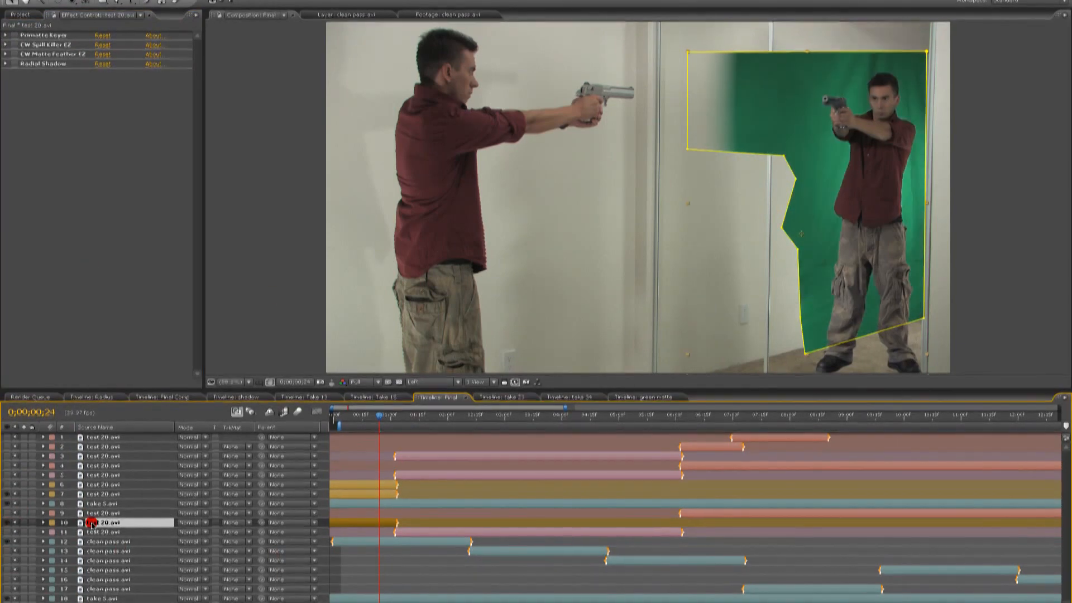
{"action": "left_click", "coordinate": [6, 63]}
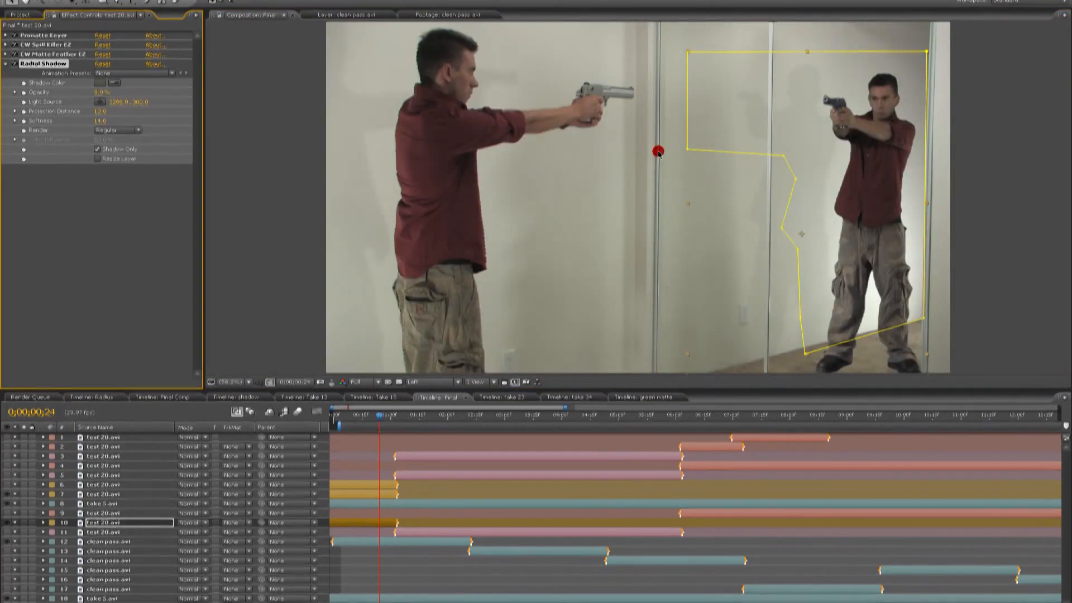
{"action": "left_click", "coordinate": [102, 82]}
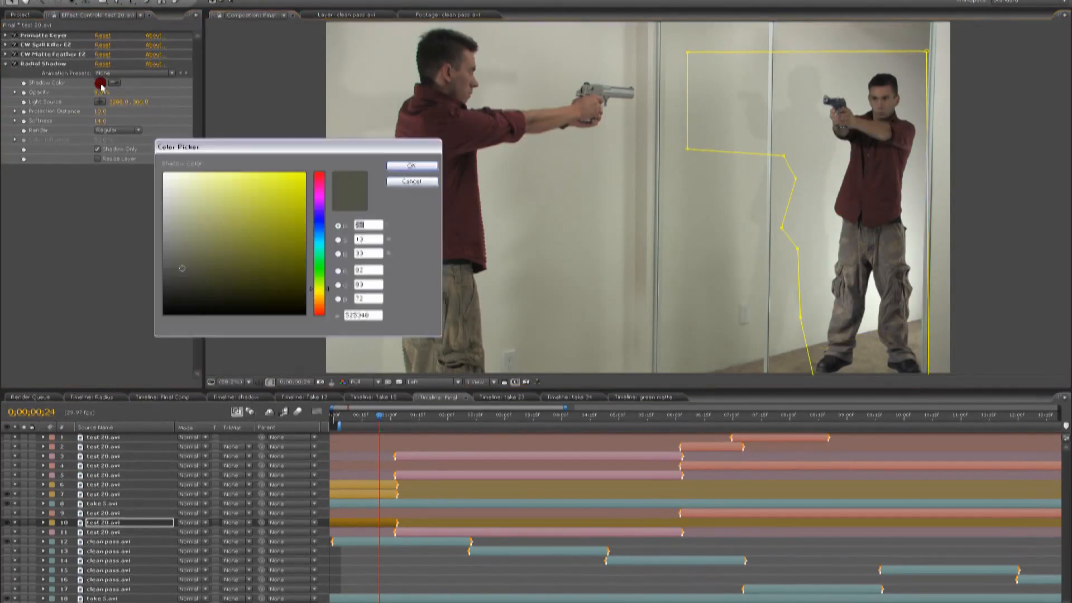
{"action": "left_click", "coordinate": [411, 165]}
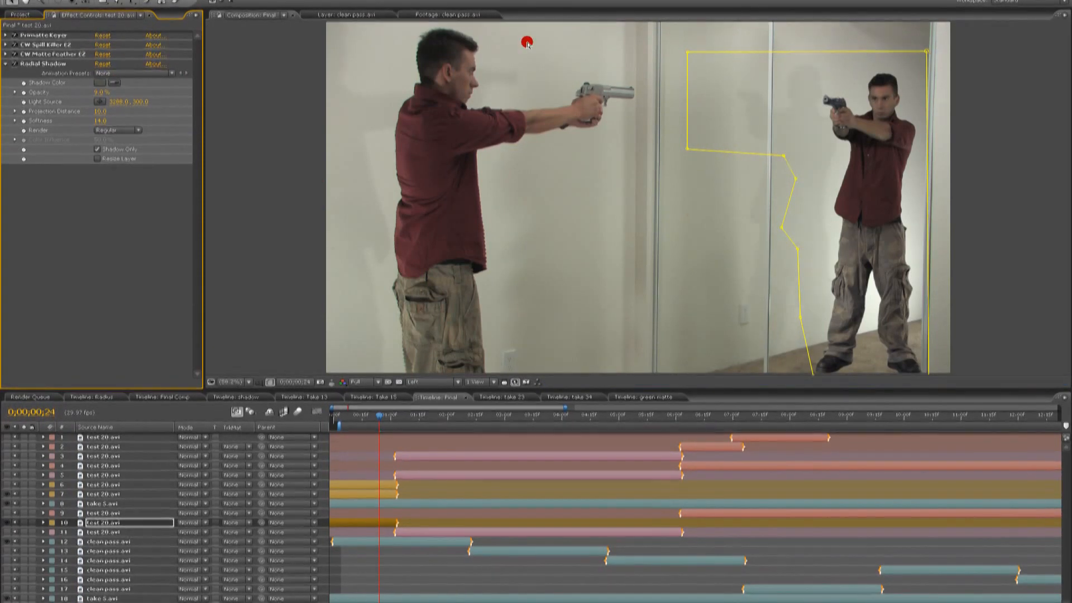
{"action": "mouse_move", "coordinate": [902, 329]}
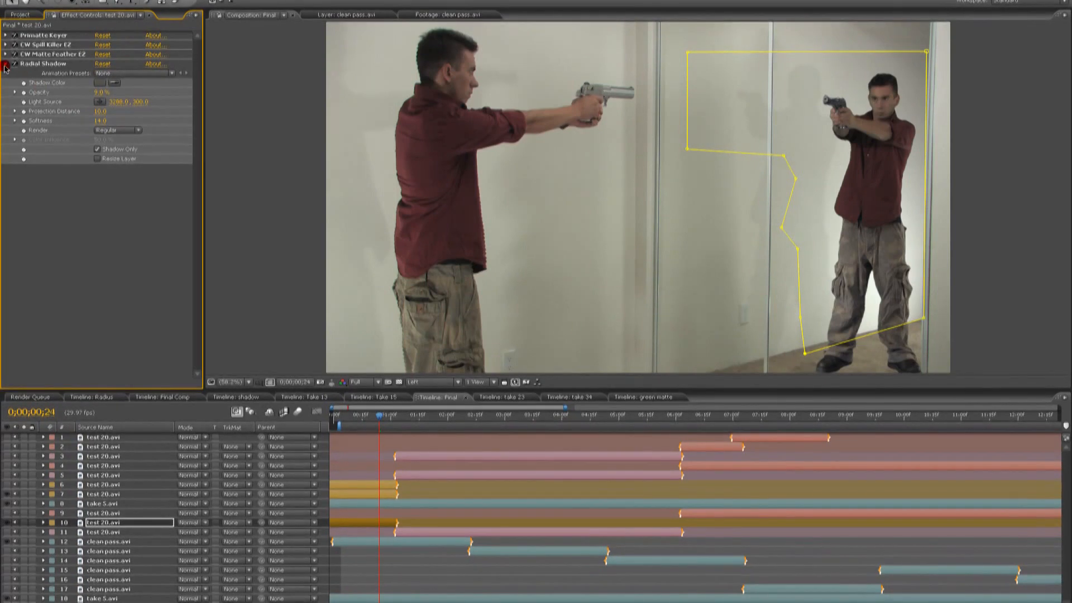
{"action": "left_click", "coordinate": [6, 64]}
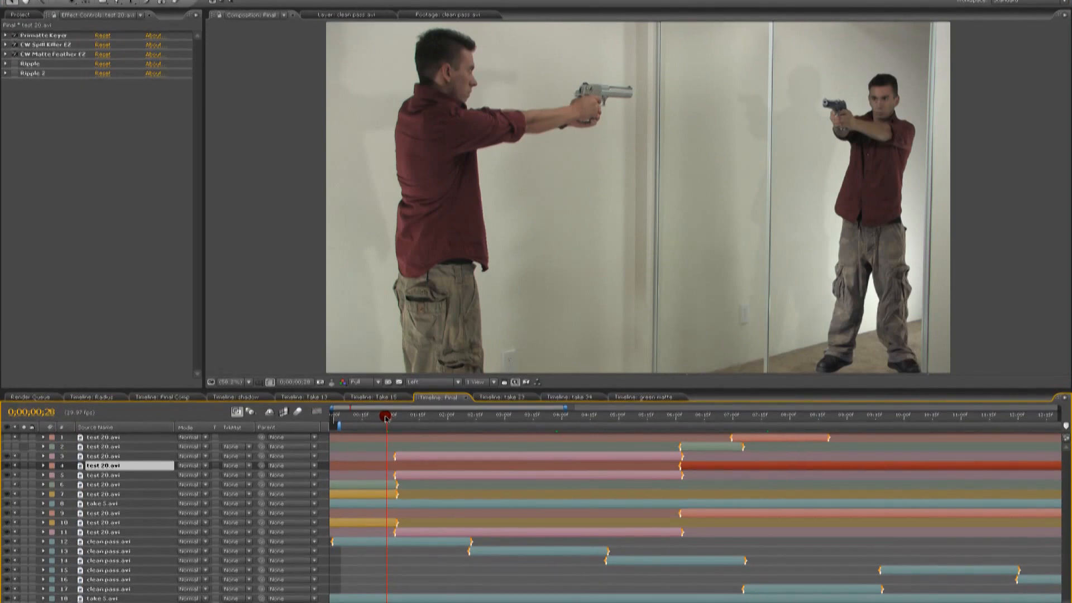
{"action": "left_click", "coordinate": [798, 422]}
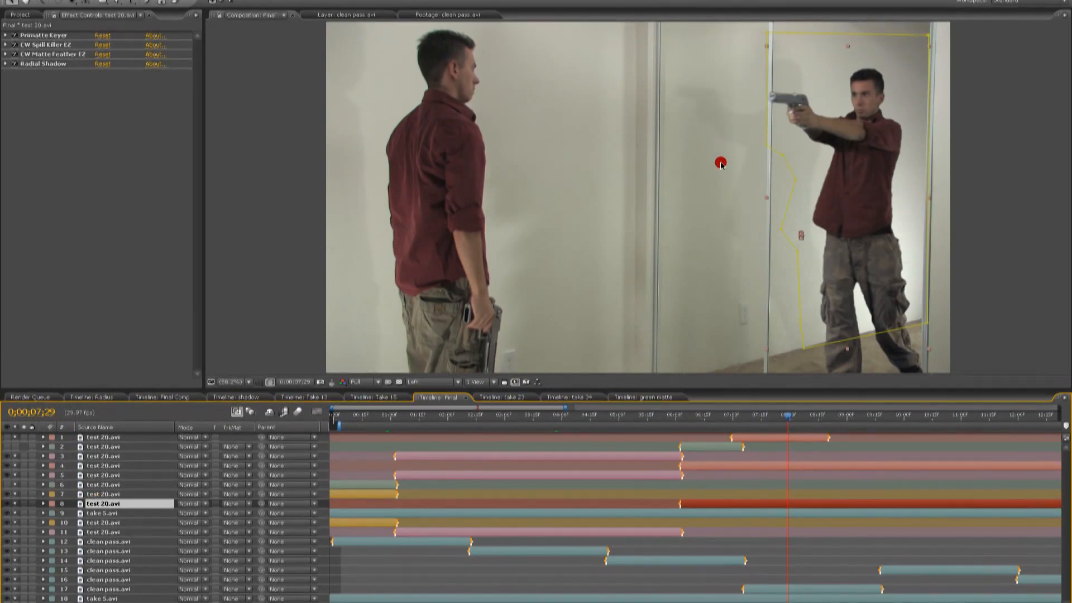
{"action": "left_click", "coordinate": [791, 418]}
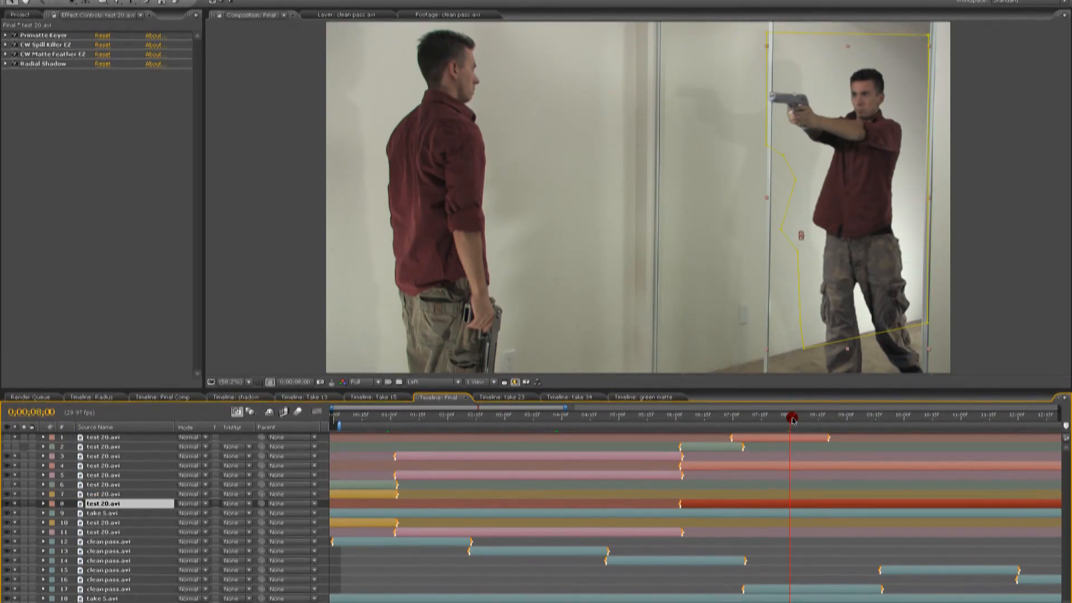
{"action": "left_click", "coordinate": [804, 418]}
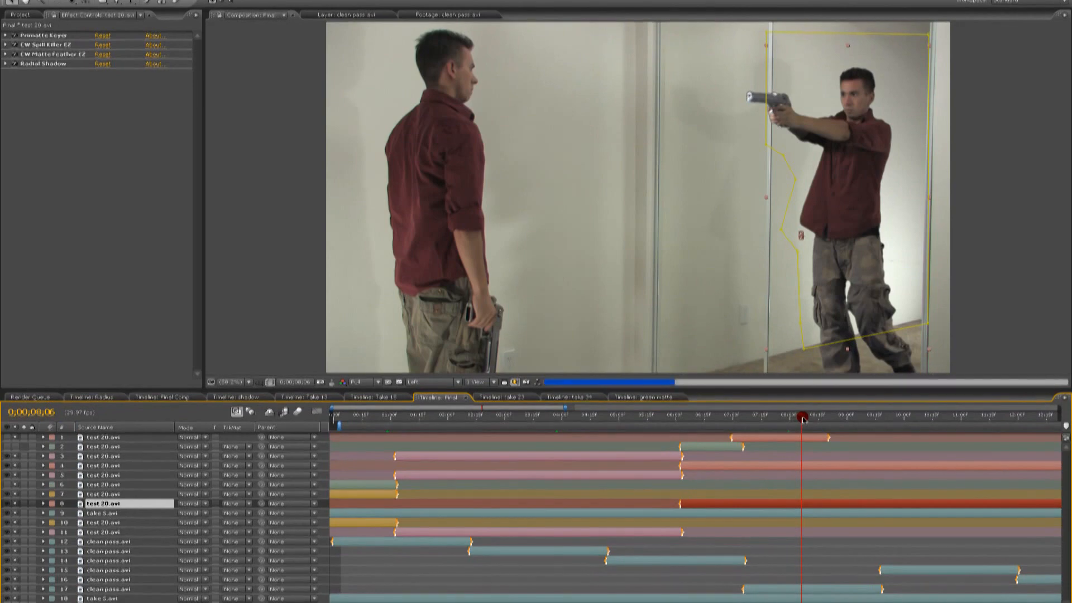
{"action": "left_click", "coordinate": [811, 415]}
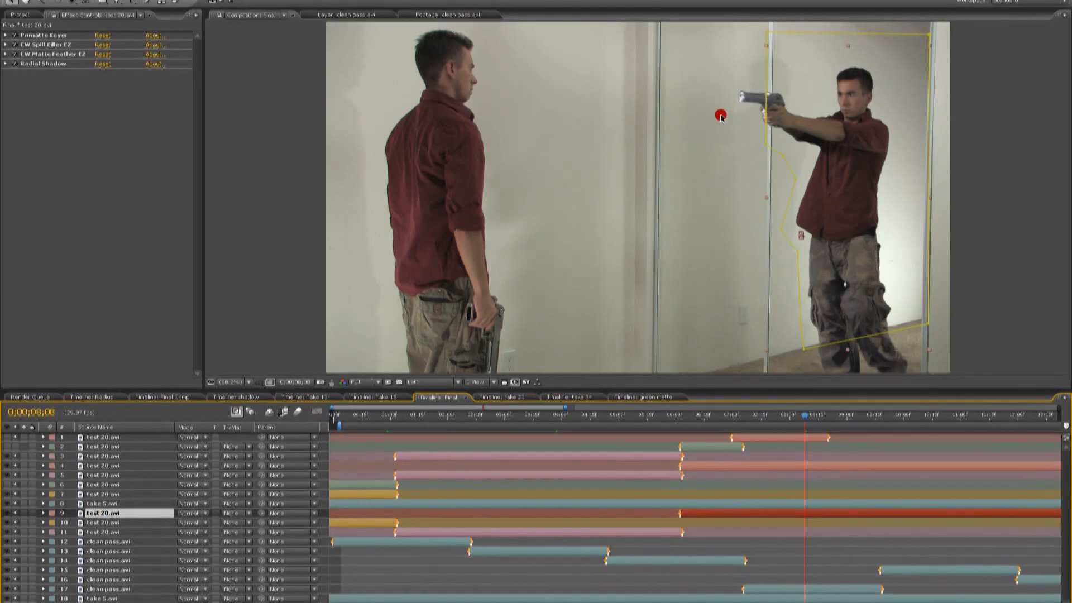
{"action": "left_click", "coordinate": [786, 421]}
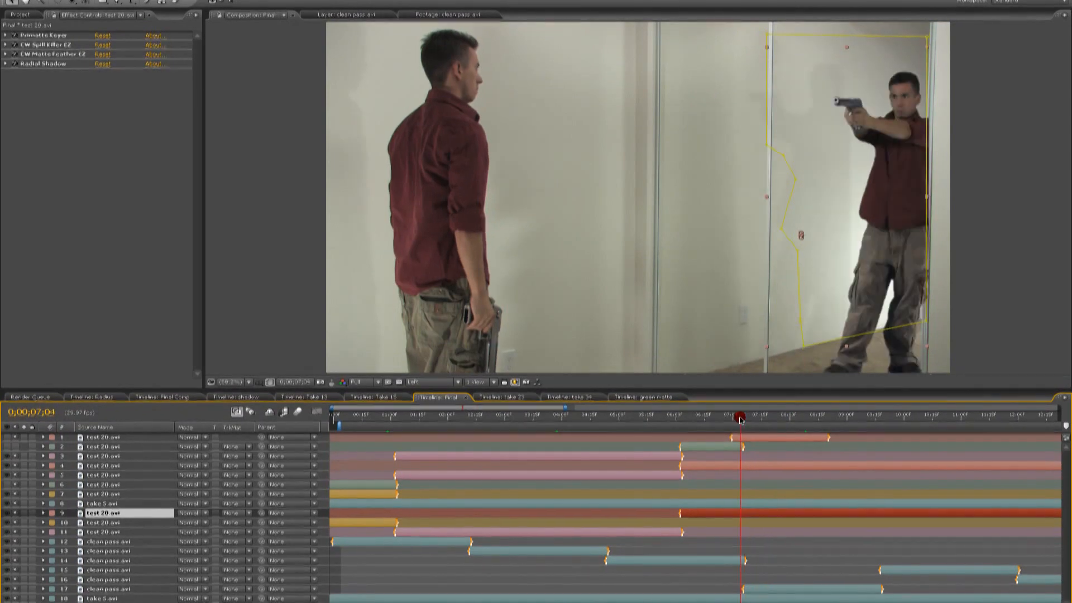
{"action": "left_click", "coordinate": [745, 420]}
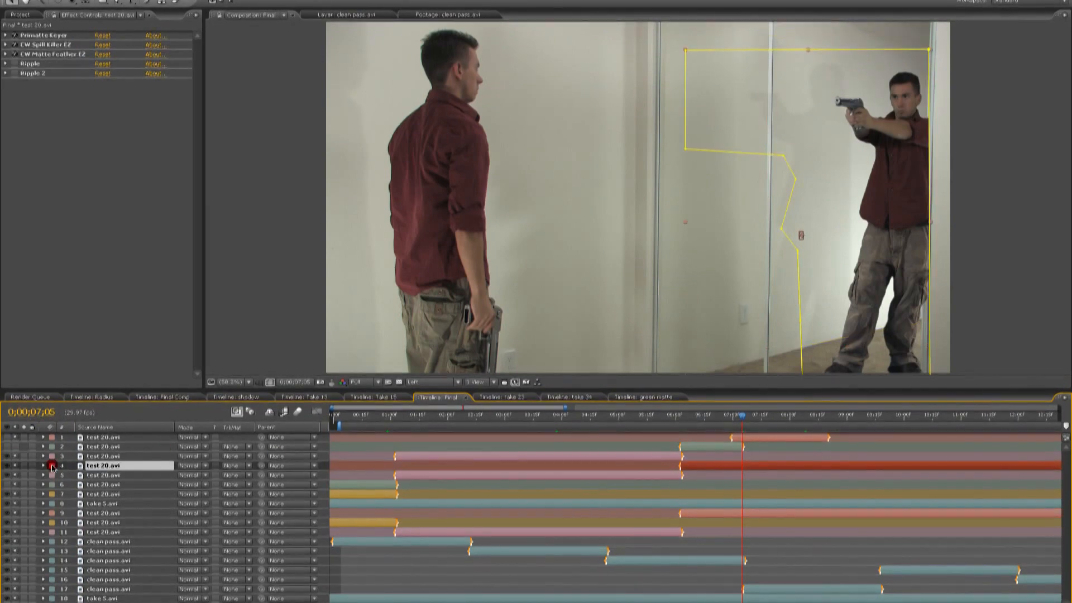
{"action": "left_click", "coordinate": [44, 465]}
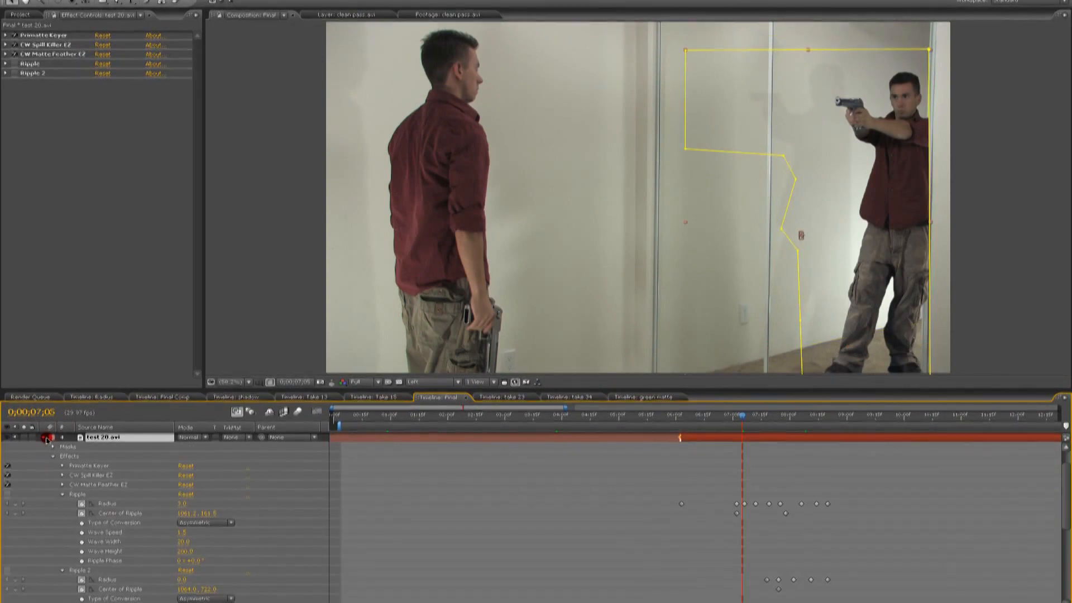
{"action": "left_click", "coordinate": [30, 63]}
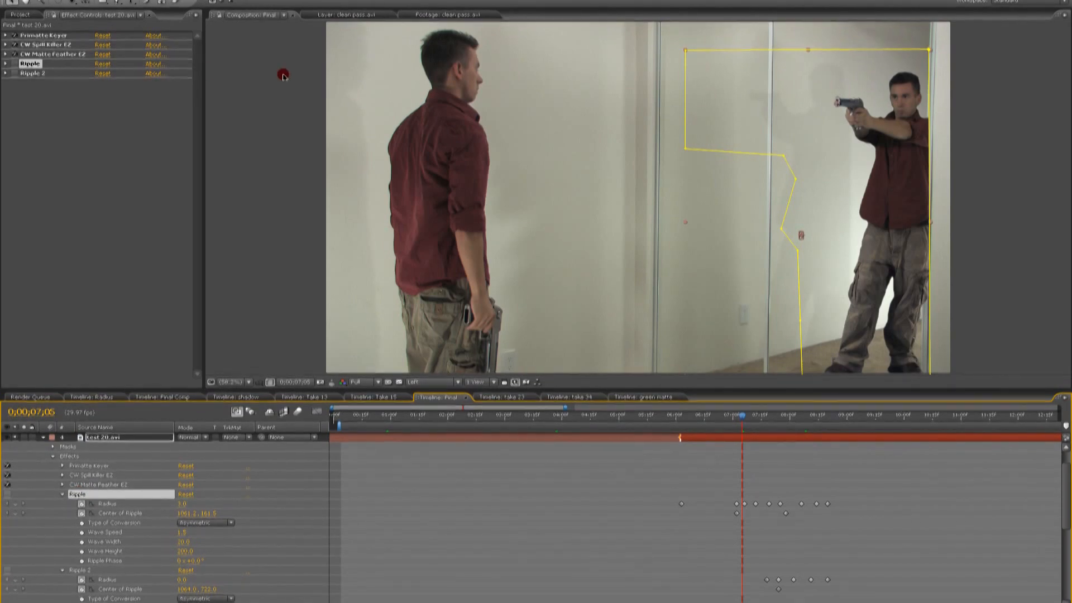
{"action": "left_click", "coordinate": [21, 14]}
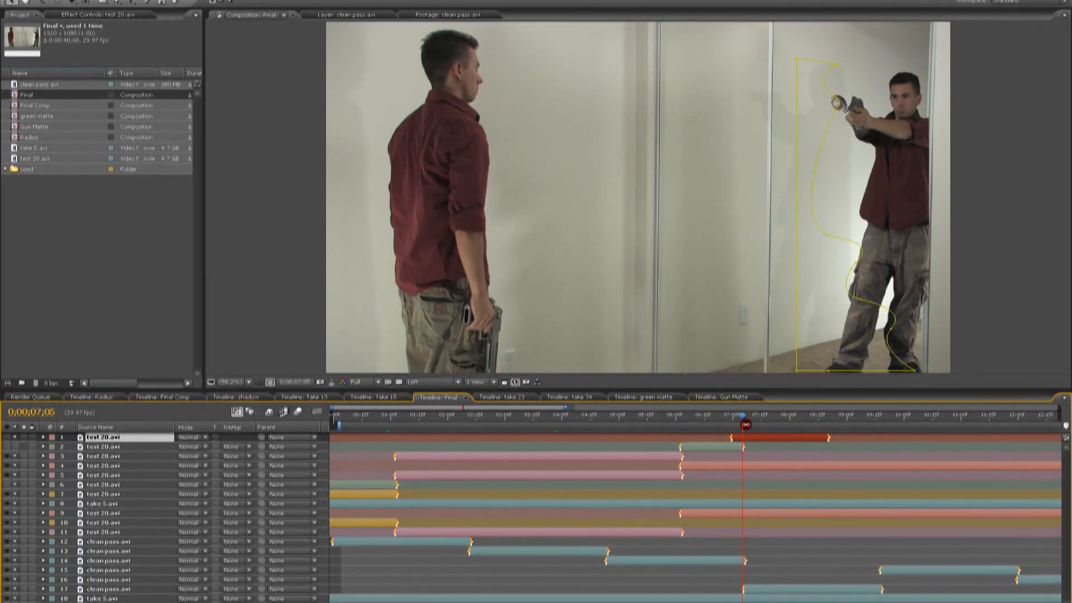
{"action": "left_click", "coordinate": [102, 465]}
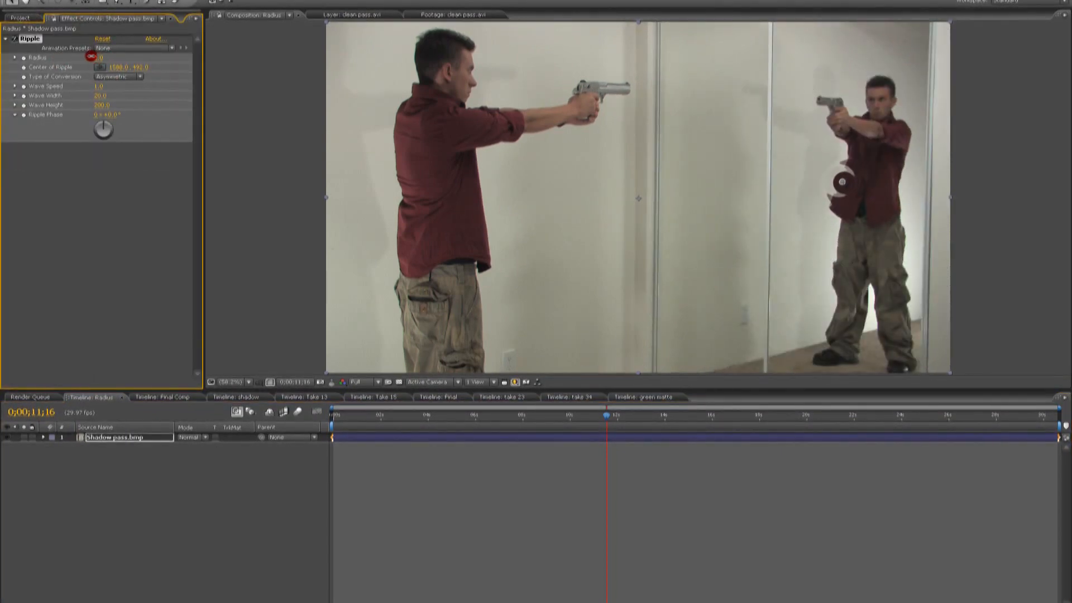
Increase the Ripple Radius in the Radius comp, then reopen the Final composition.
{"action": "left_click", "coordinate": [100, 58]}
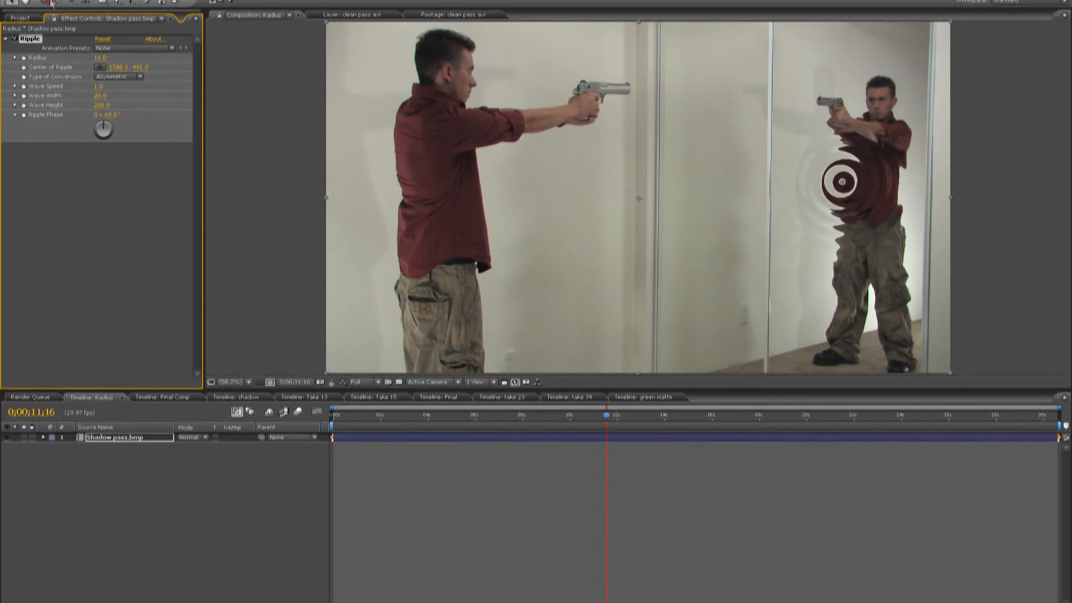
{"action": "left_click", "coordinate": [21, 17]}
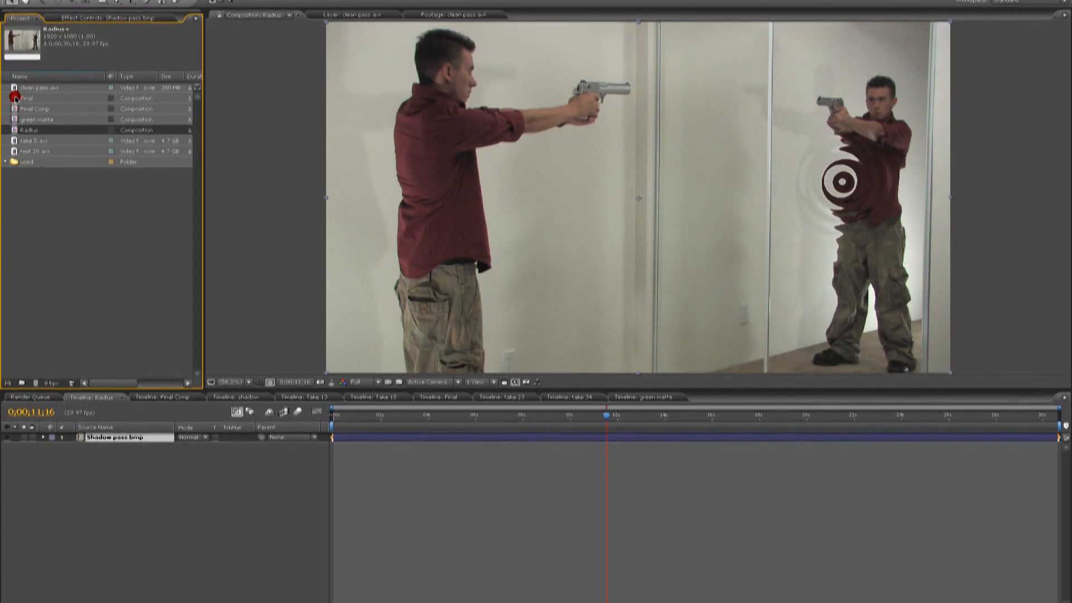
{"action": "left_click", "coordinate": [442, 397]}
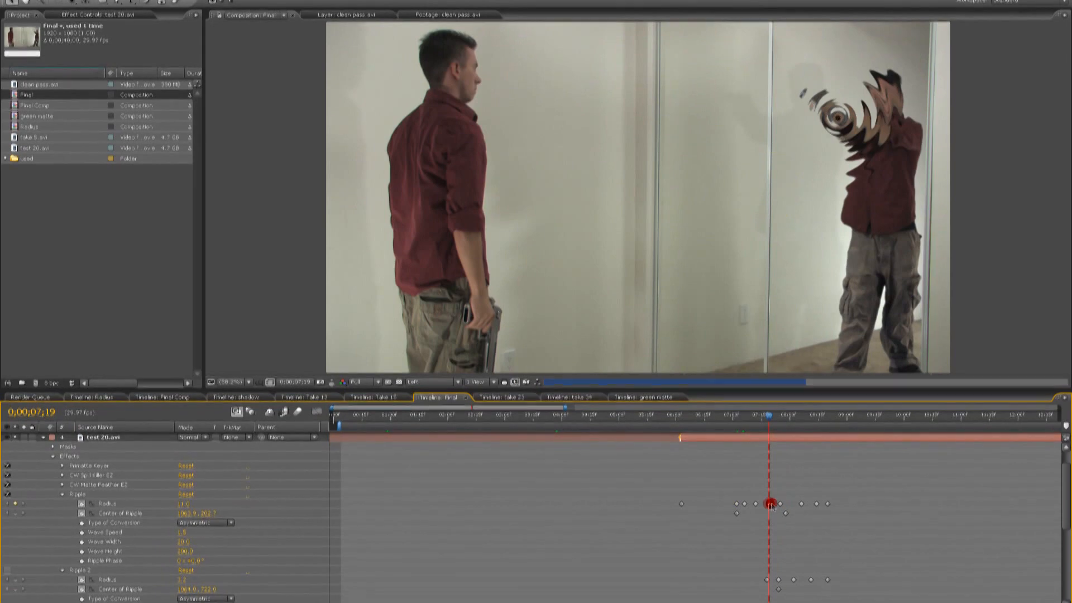
{"action": "left_click", "coordinate": [78, 495]}
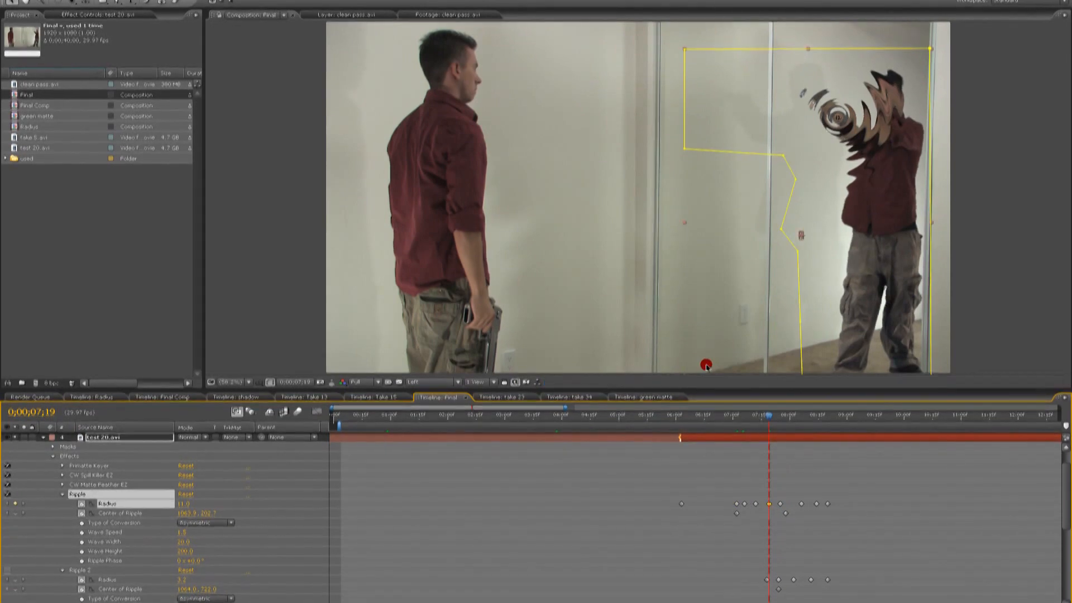
{"action": "left_click", "coordinate": [757, 418]}
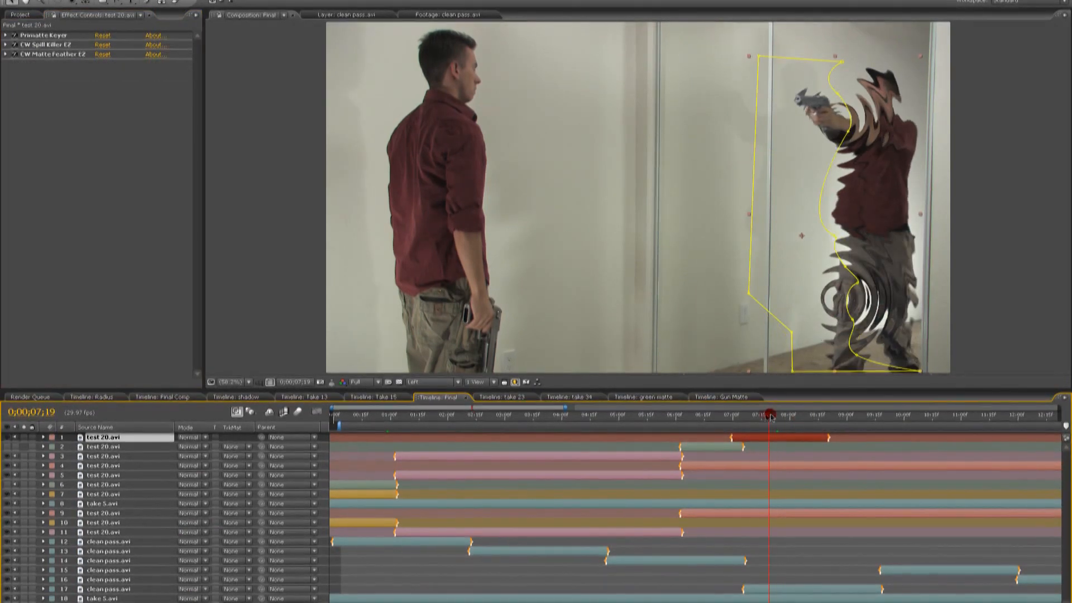
{"action": "left_click", "coordinate": [749, 415]}
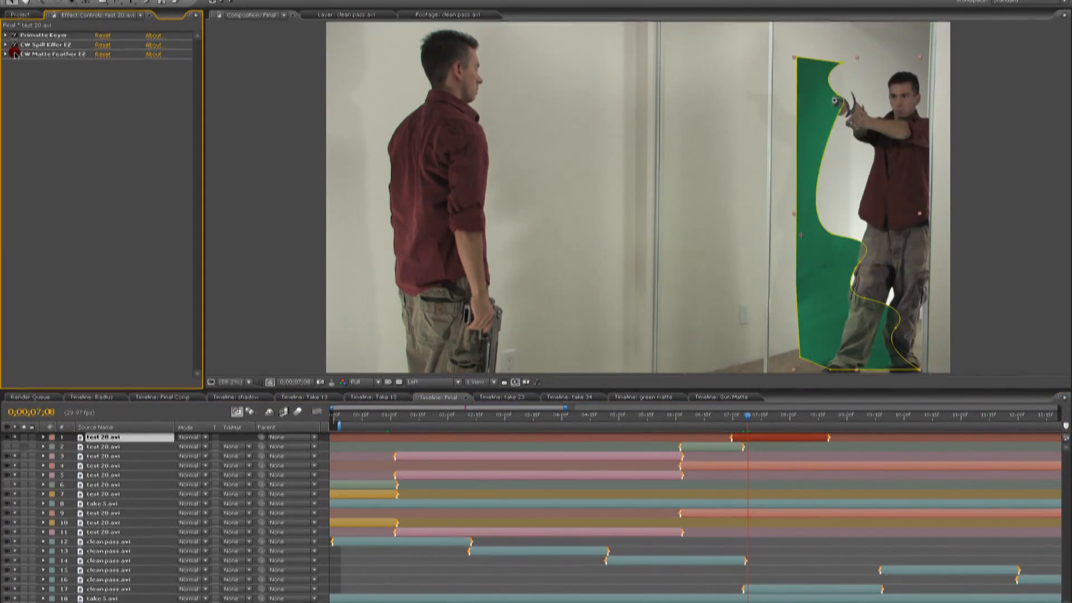
{"action": "left_click", "coordinate": [13, 54]}
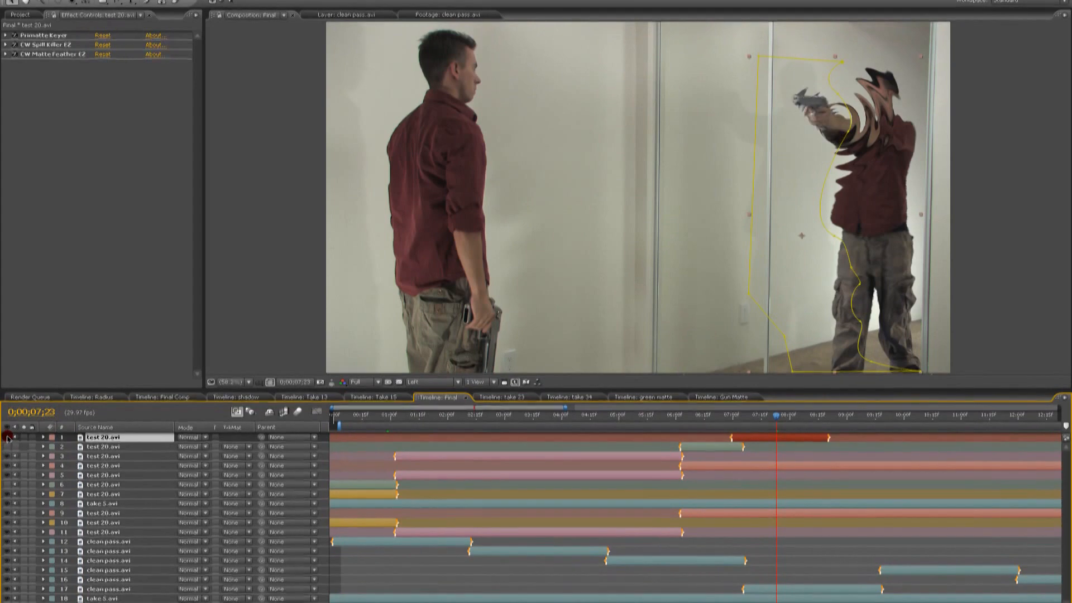
{"action": "left_click", "coordinate": [834, 282]}
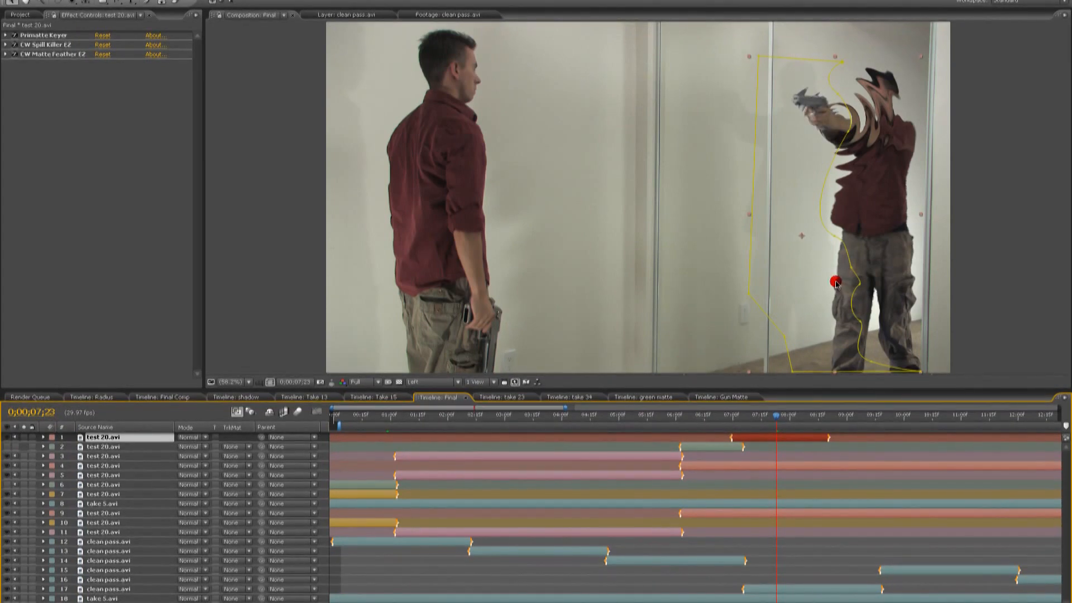
{"action": "mouse_move", "coordinate": [753, 467]}
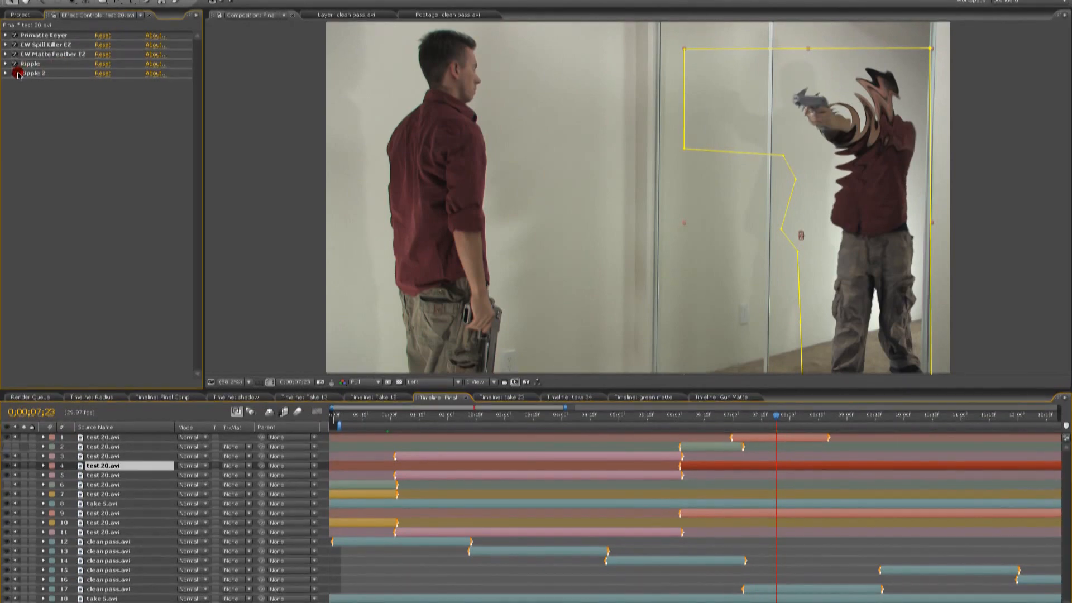
{"action": "left_click", "coordinate": [19, 14]}
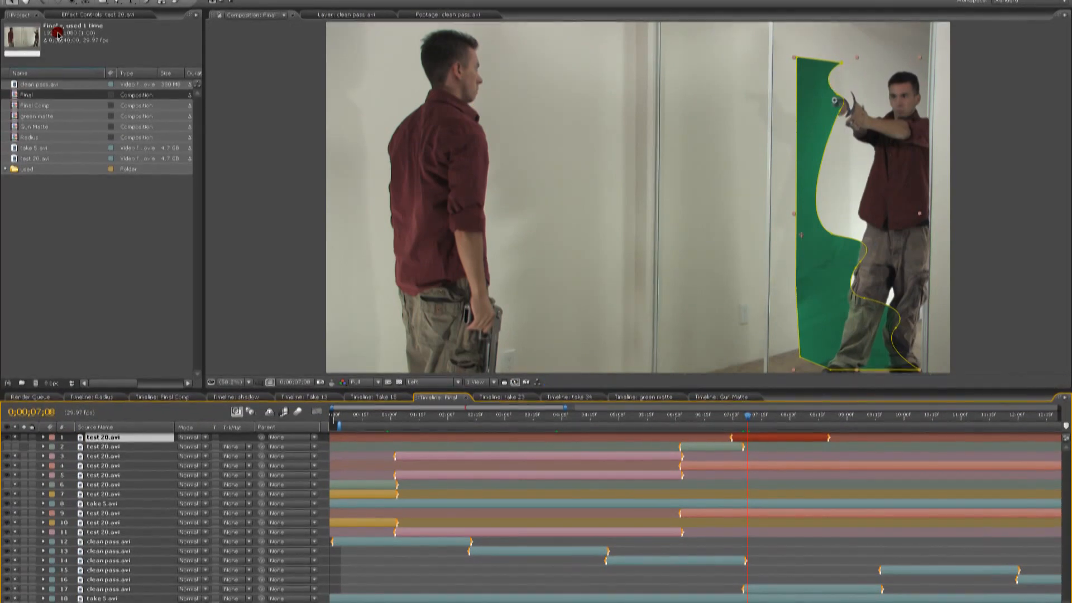
{"action": "left_click", "coordinate": [724, 396]}
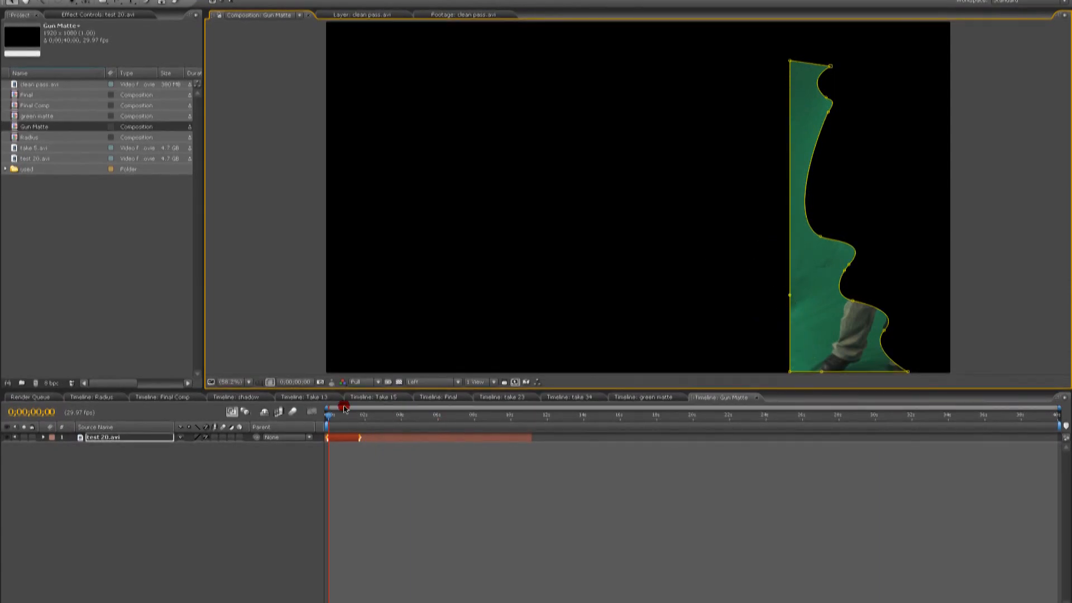
Open the Gun Matte composition showing the gunman's arm and pistol inside the curved matte.
{"action": "left_click", "coordinate": [441, 397]}
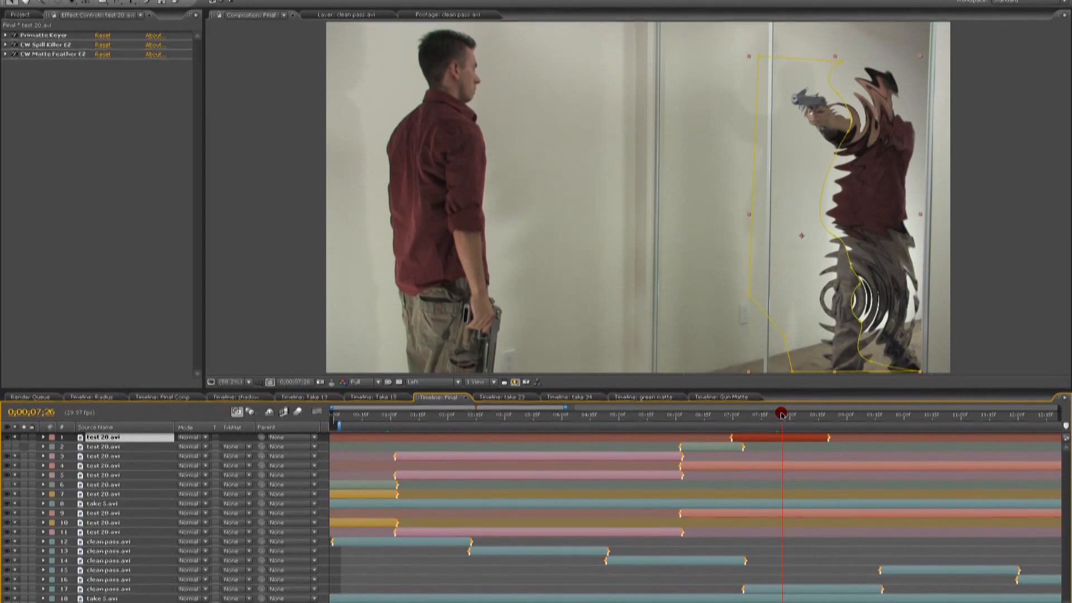
{"action": "left_click", "coordinate": [782, 415]}
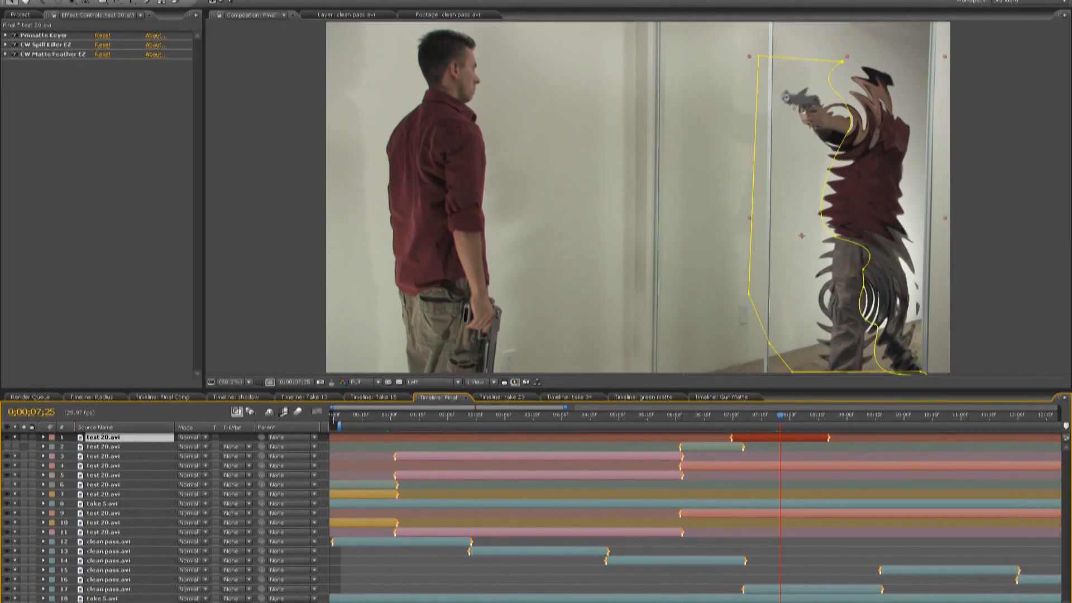
{"action": "left_click", "coordinate": [711, 397]}
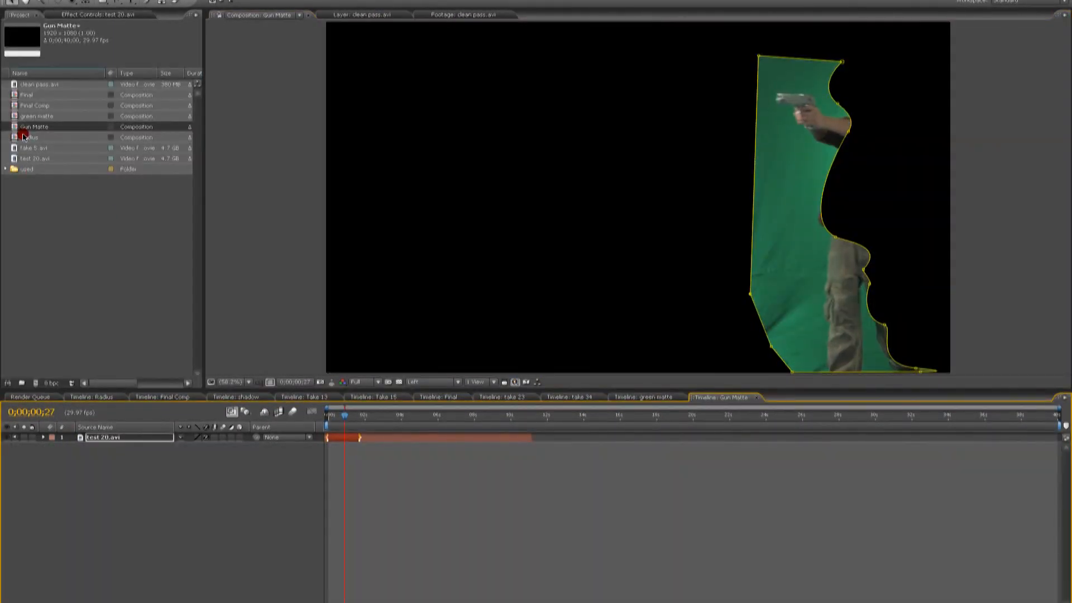
Enable Primatte Keyer, CW Spill Killer EZ and CW Matte Feather EZ, then return to Final.
{"action": "left_click", "coordinate": [100, 15]}
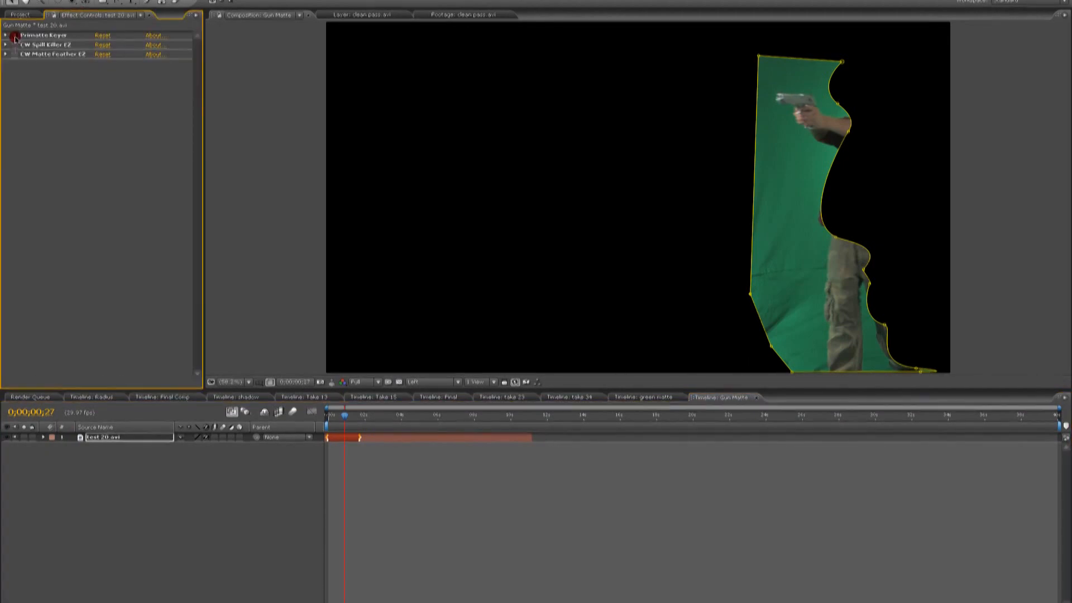
{"action": "left_click", "coordinate": [12, 34]}
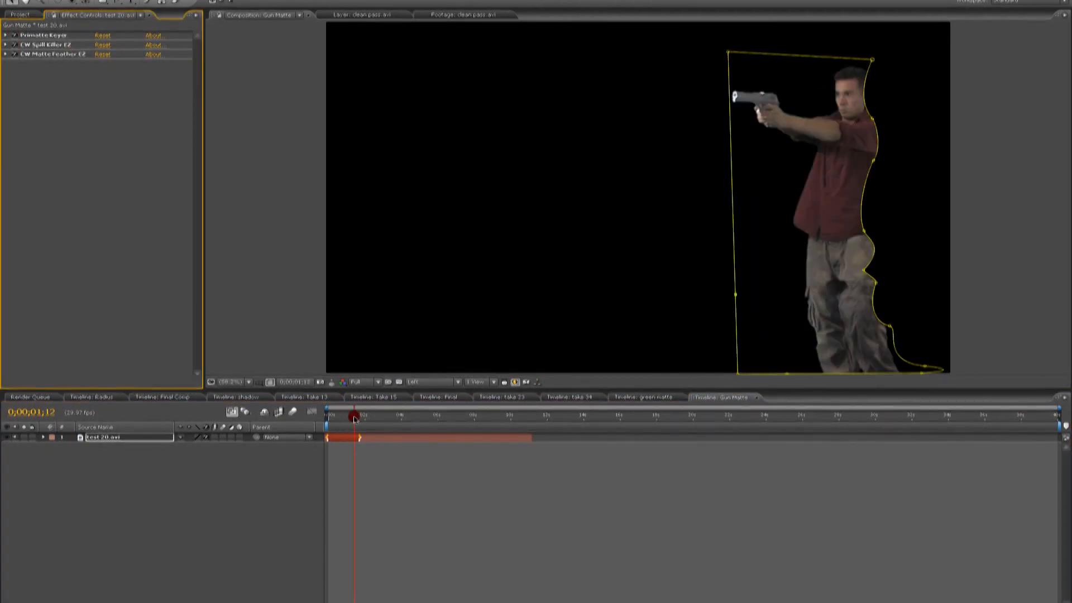
{"action": "left_click", "coordinate": [21, 14]}
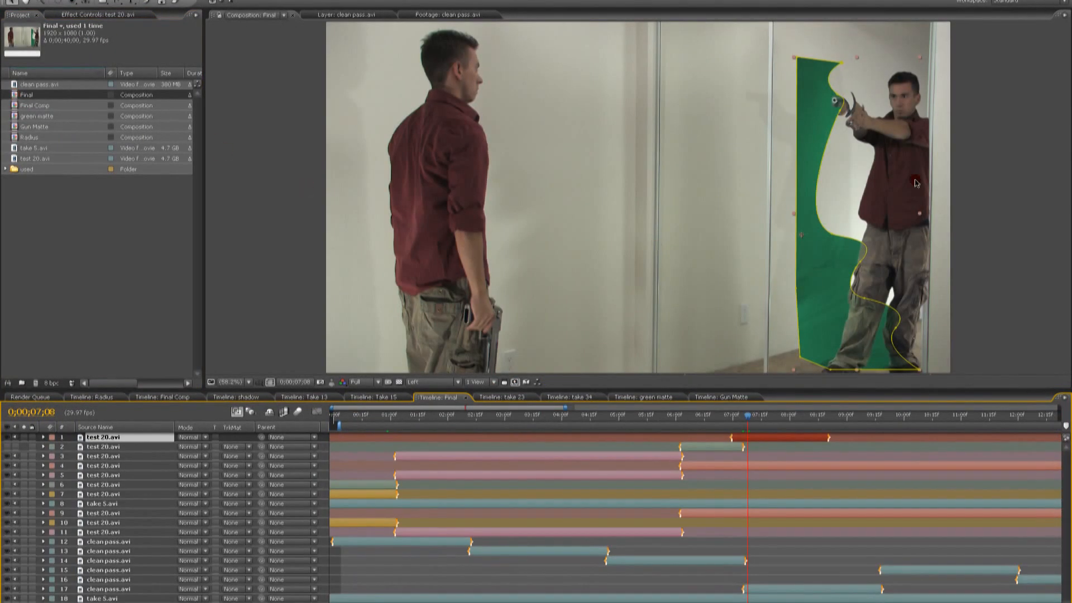
{"action": "left_click", "coordinate": [109, 14]}
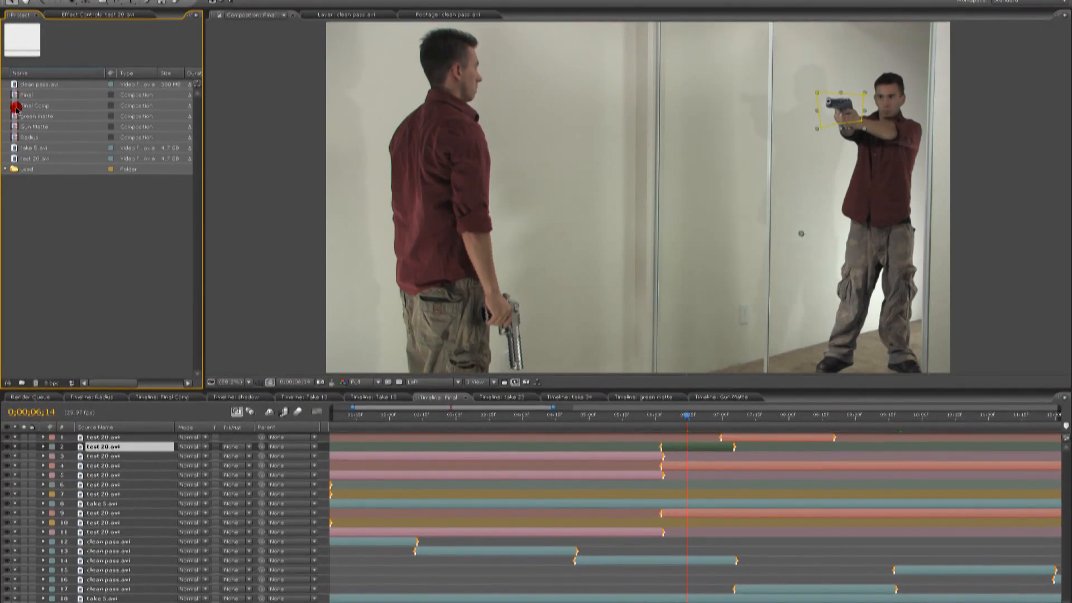
Open Final Comp and bring up the Effect menu to apply CW Denoiser.
{"action": "double_click", "coordinate": [35, 105]}
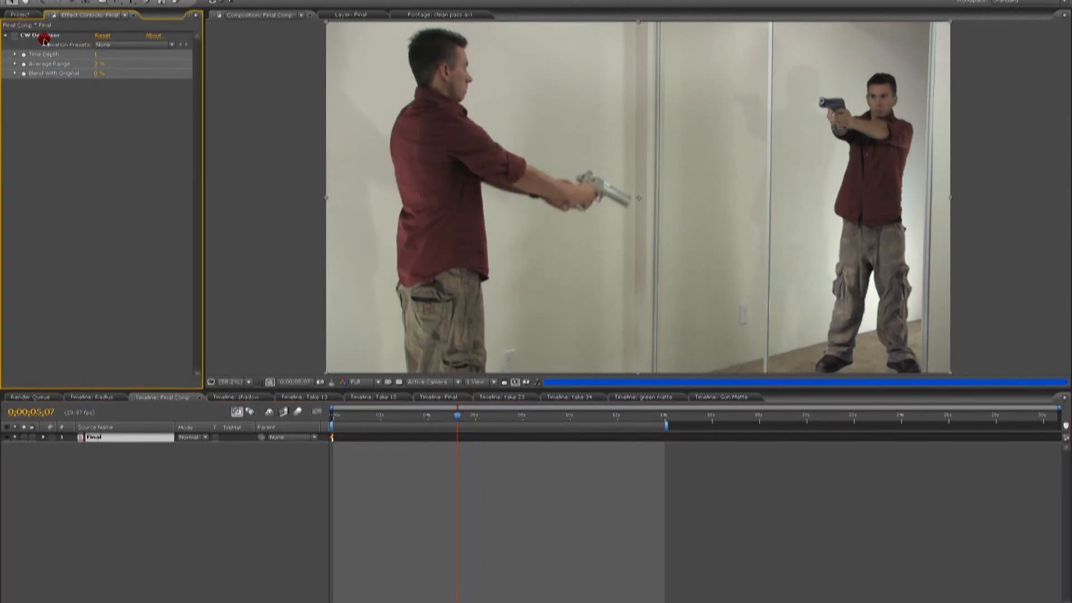
{"action": "left_click", "coordinate": [43, 37]}
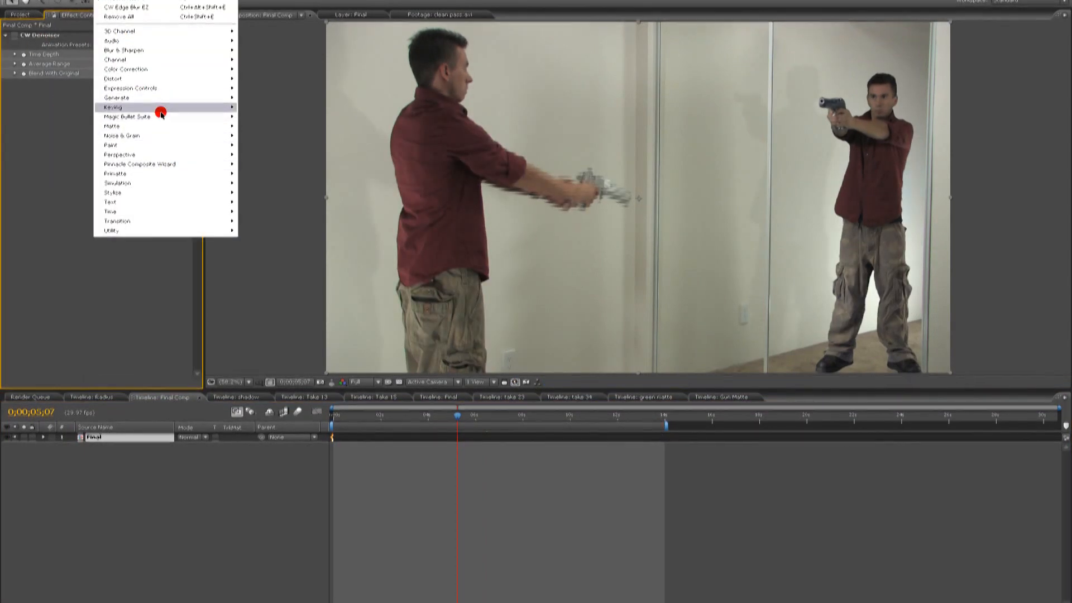